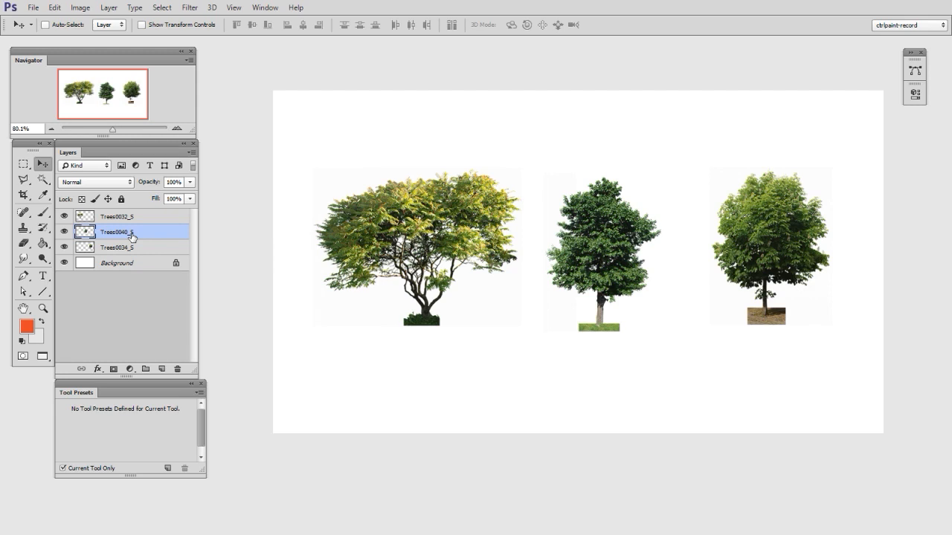
- Select the left tree's layer Trees0032_S and add a new empty layer above it
click(117, 215)
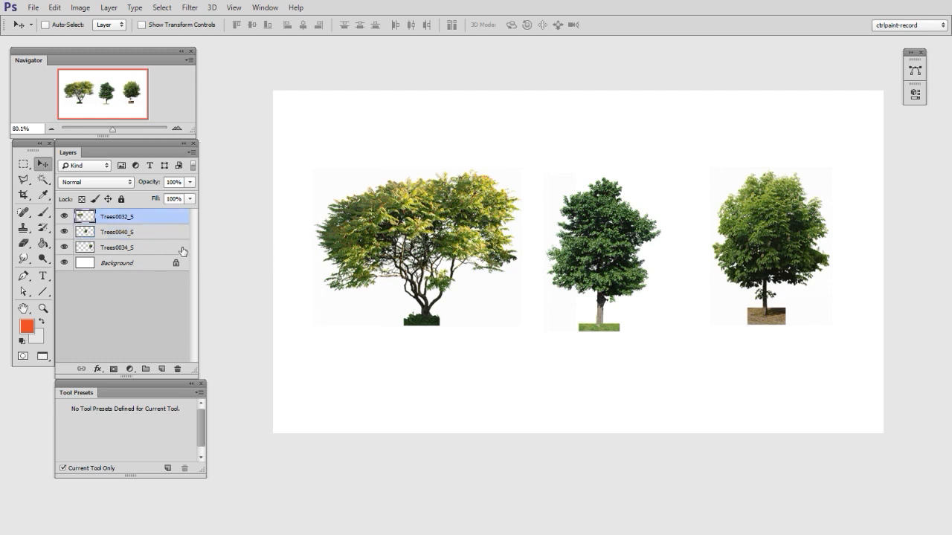
click(24, 212)
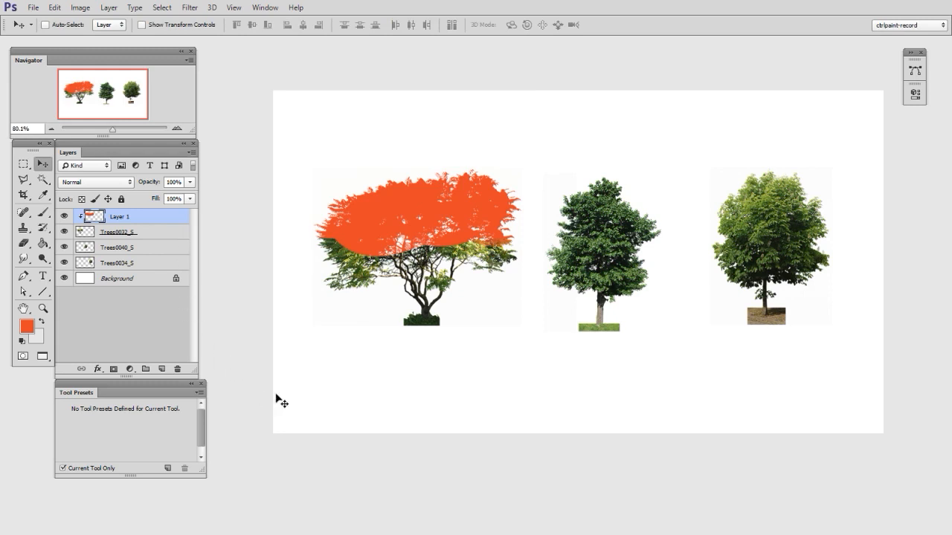
- Set Layer 1's blending mode to Multiply, then switch to the Eraser tool
click(94, 182)
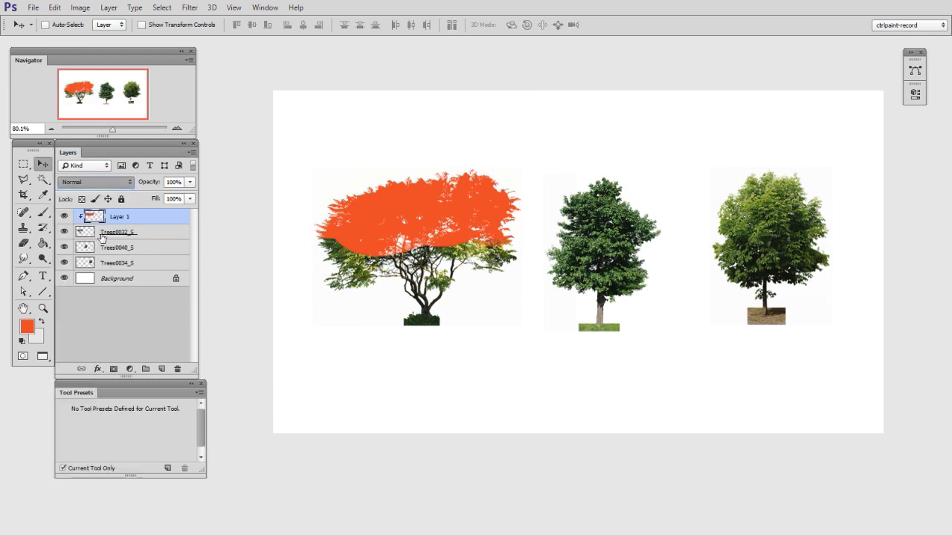
click(95, 182)
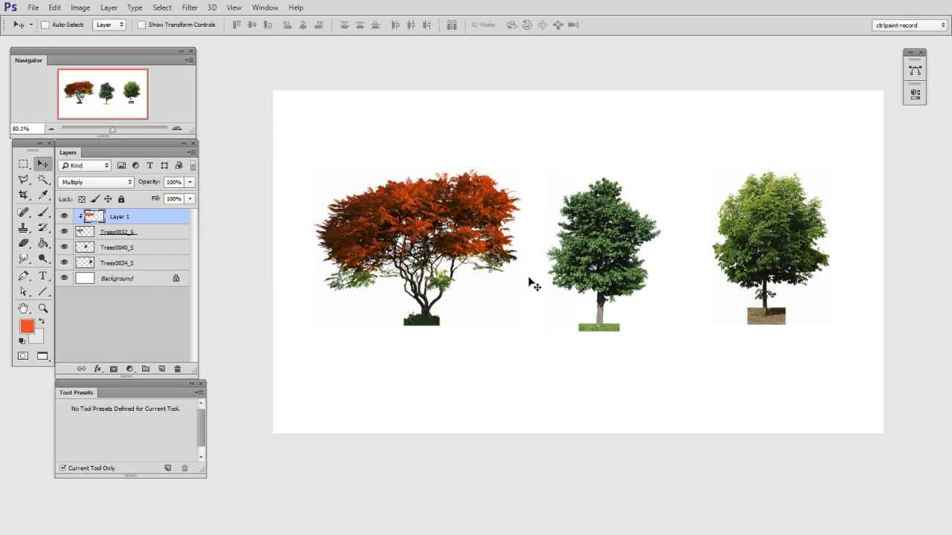
click(23, 226)
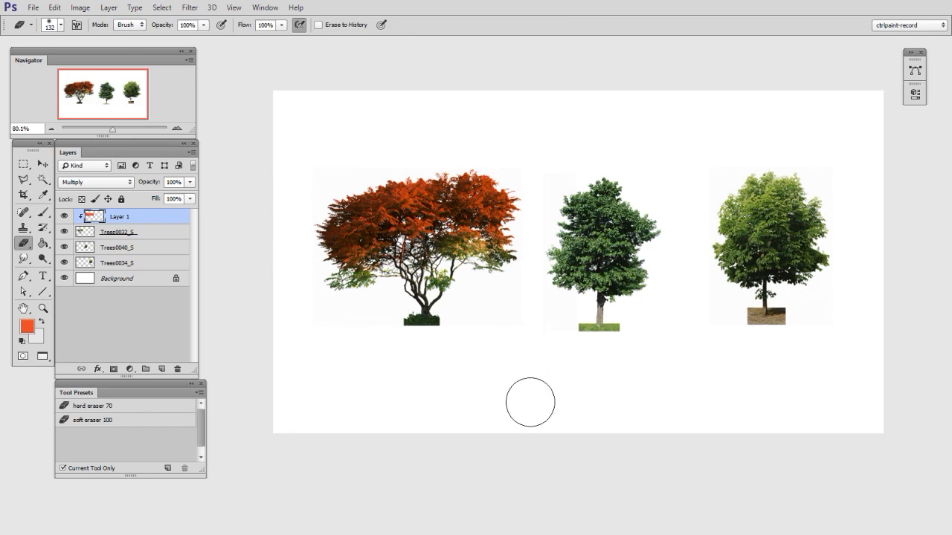
mouse_move(516, 409)
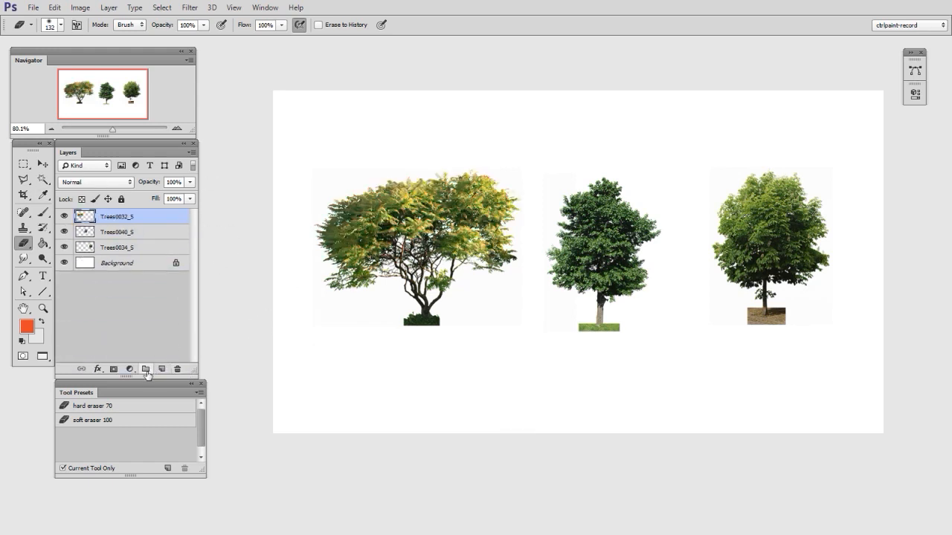
- Group the three tree layers into Group 1, expand it, and add a new layer
click(146, 369)
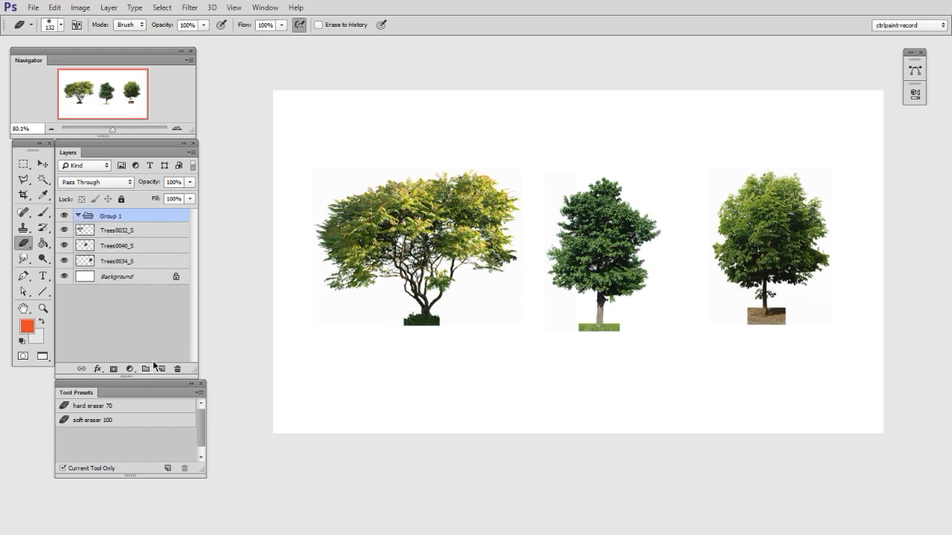
click(115, 229)
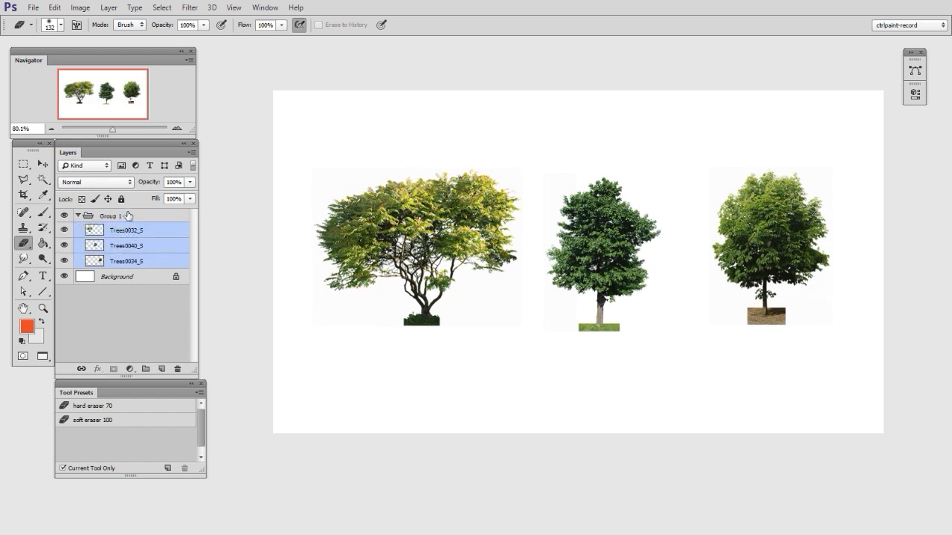
click(108, 216)
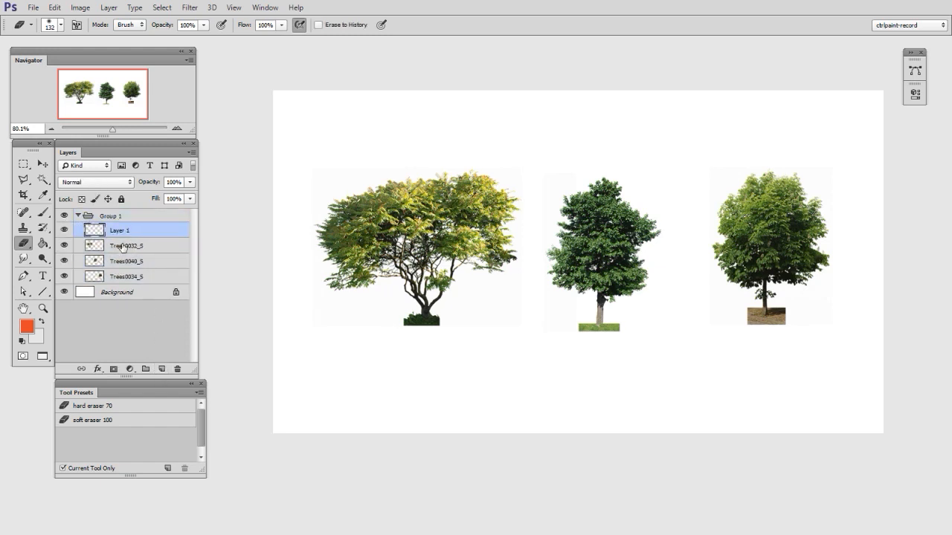
- Move Layer 1 above Group 1 and paint orange over all three trees' foliage
drag(119, 230, 119, 276)
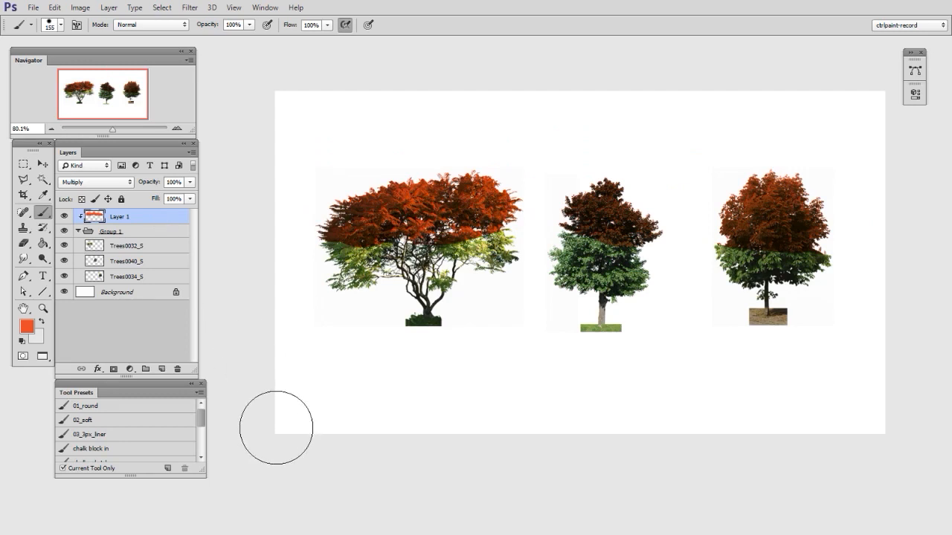
drag(277, 427, 576, 245)
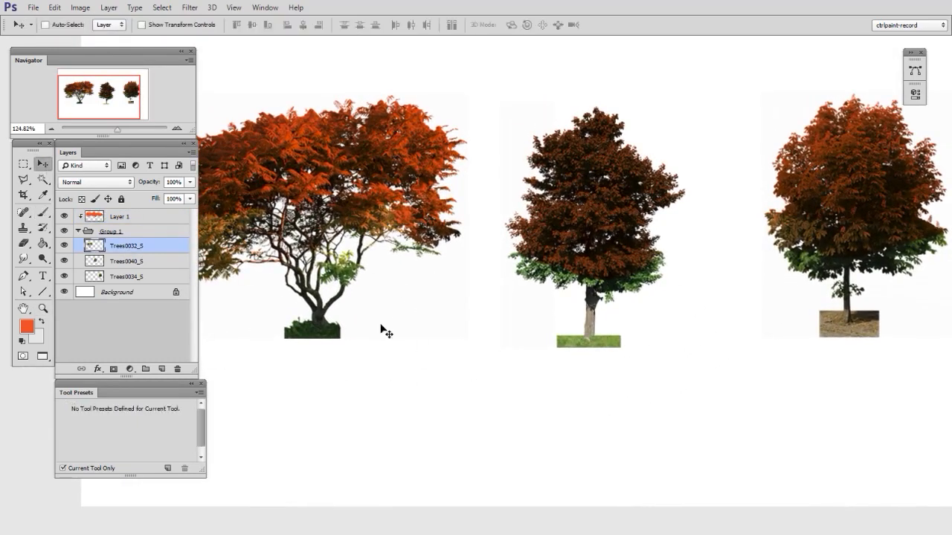
key(ctrl+t)
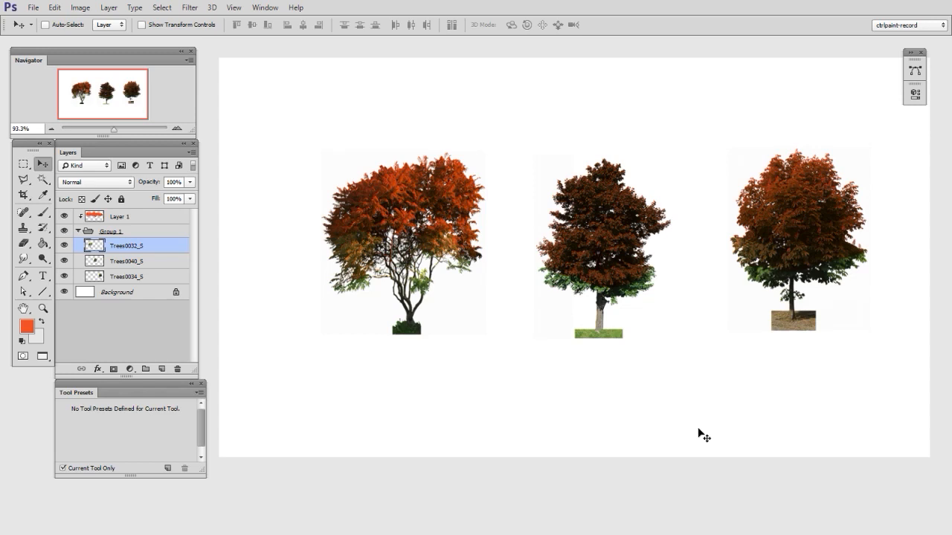
click(94, 182)
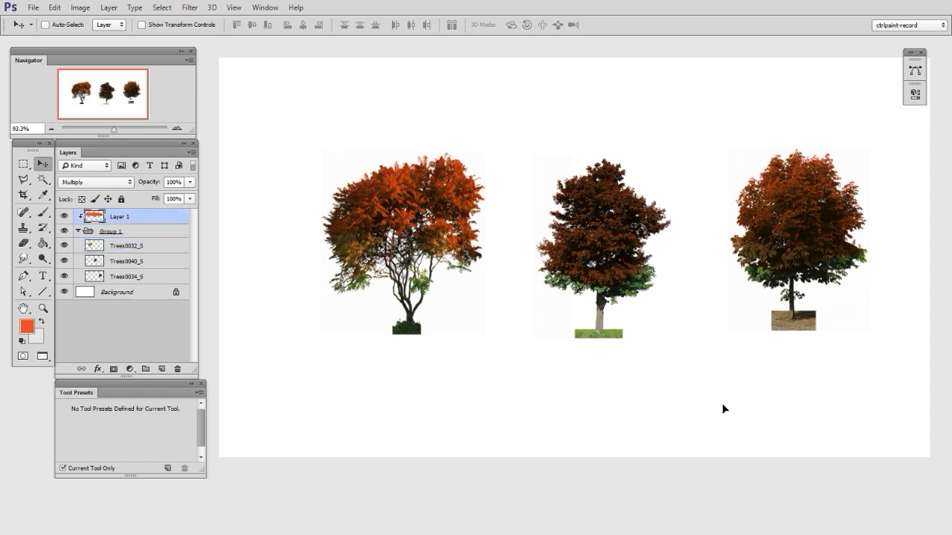